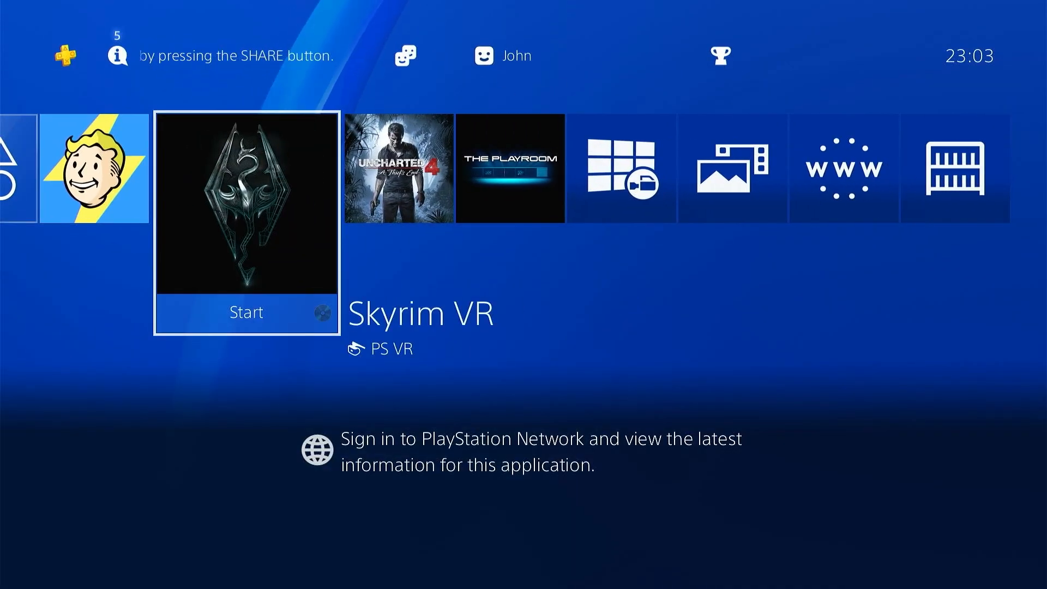
# Step: Move along the home screen function area past Profile to Notifications
pyautogui.hscroll(3)
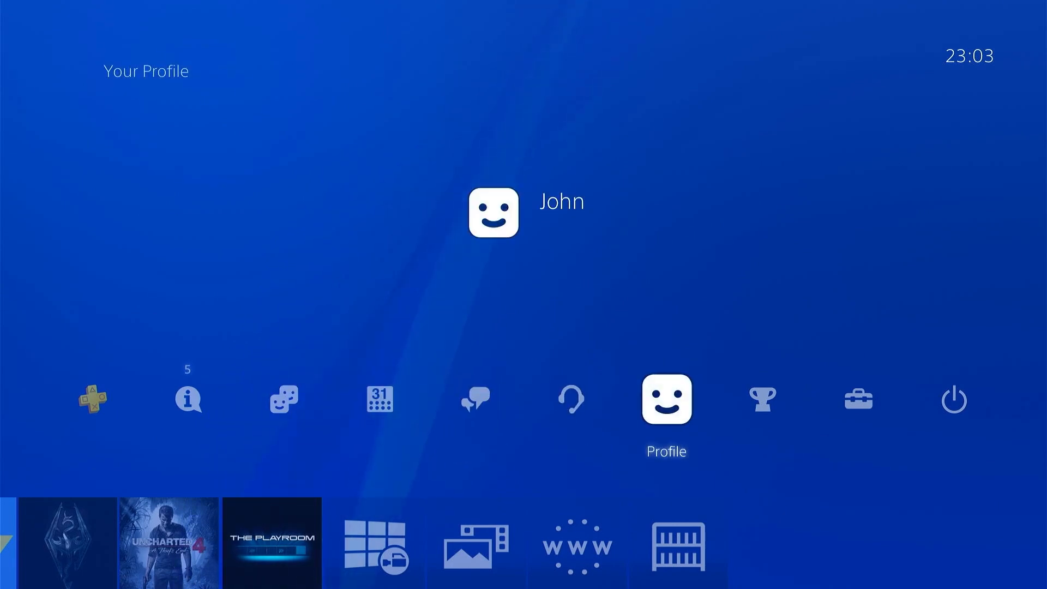
pyautogui.click(666, 399)
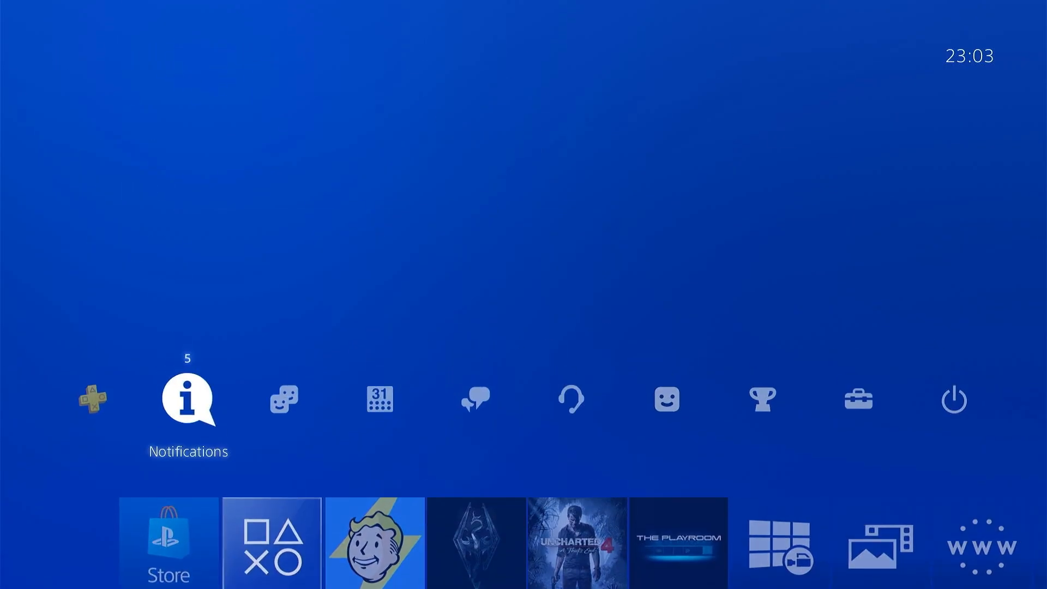
# Step: Check Notifications, then go into Settings and choose Initialisation at the bottom
pyautogui.click(187, 399)
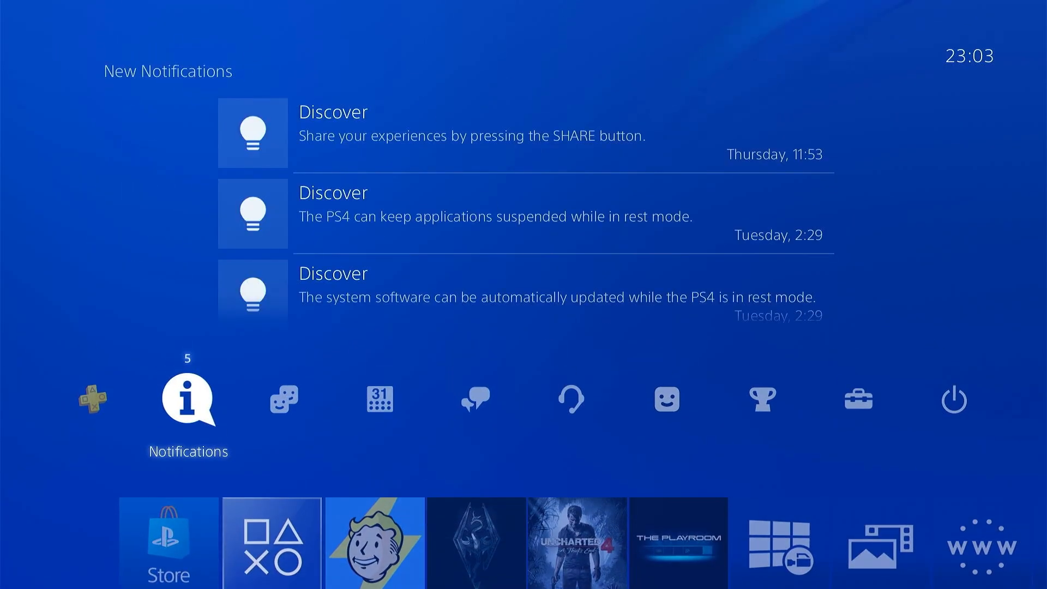
pyautogui.click(475, 398)
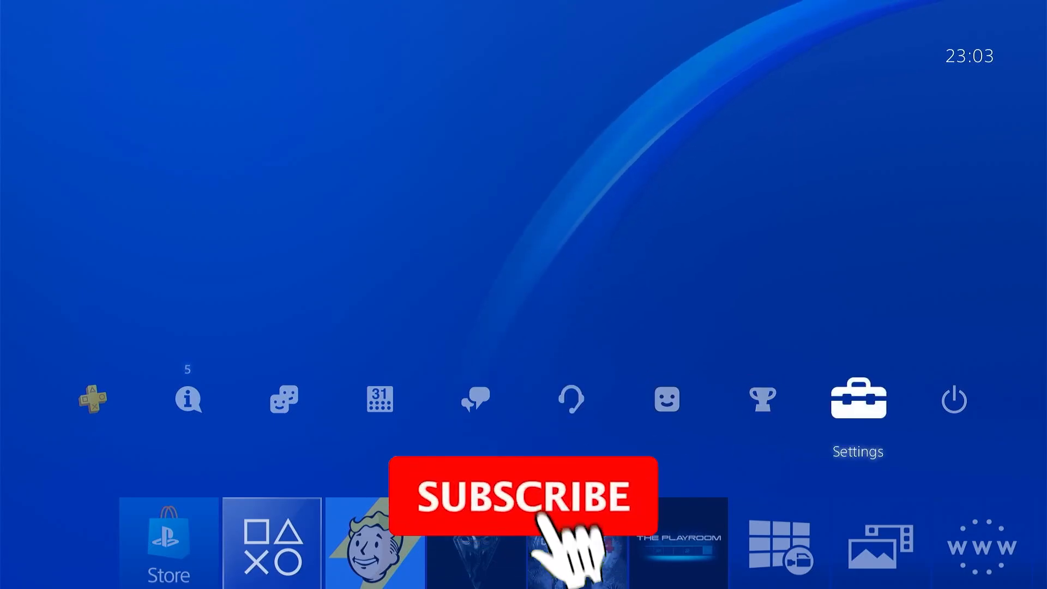
pyautogui.click(857, 399)
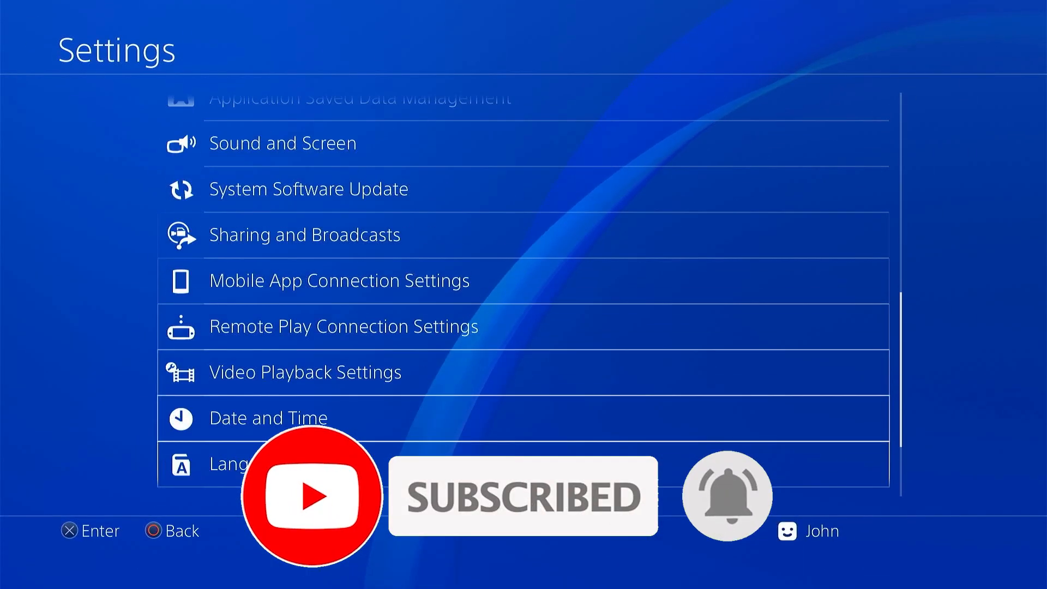
pyautogui.scroll(-3)
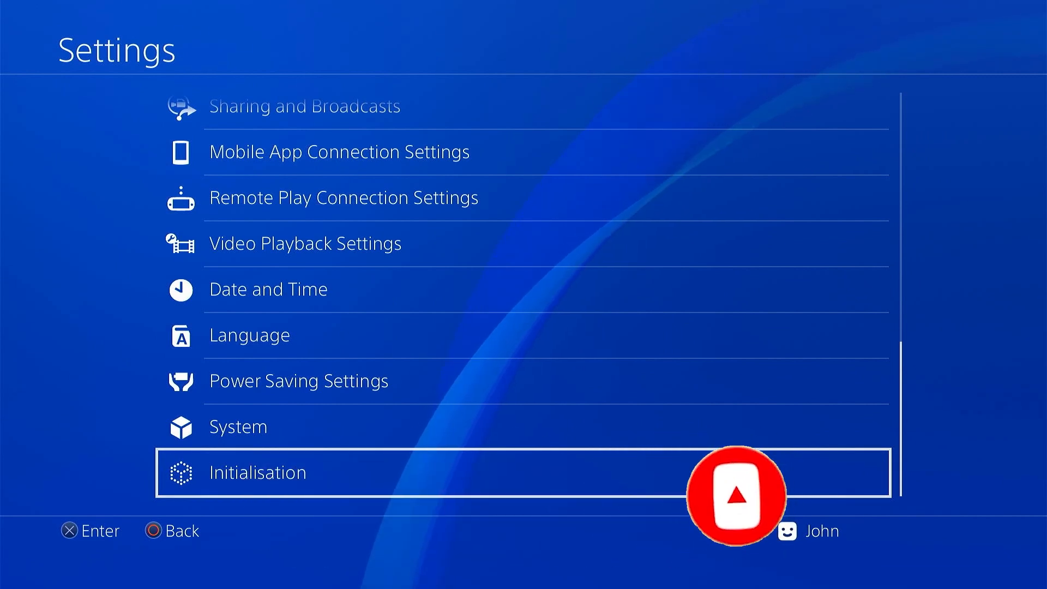
pyautogui.click(257, 472)
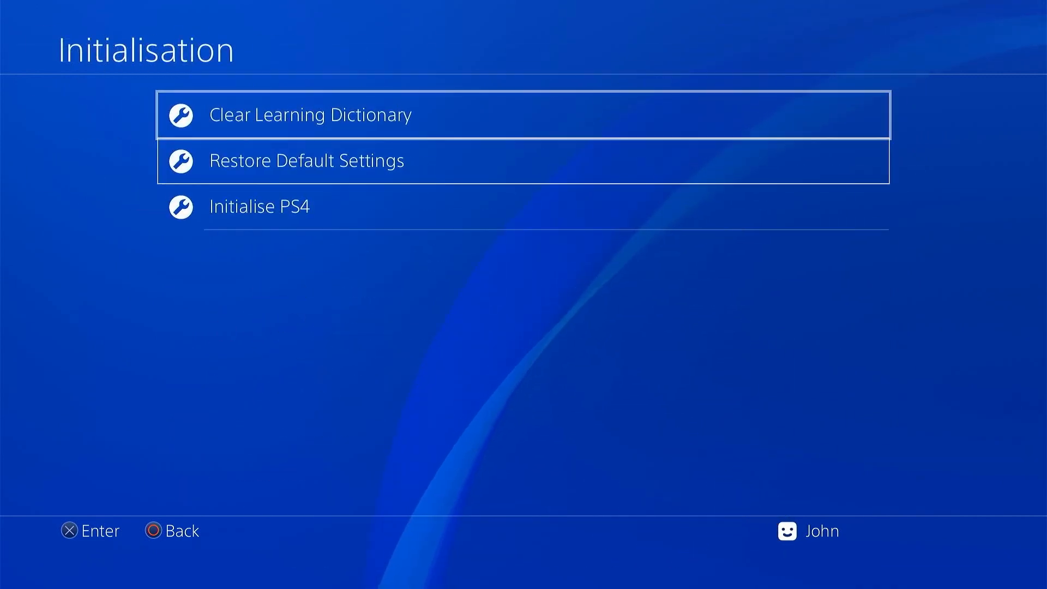
# Step: Choose Initialise PS4 to reach the full-wipe confirmation warning
pyautogui.click(259, 206)
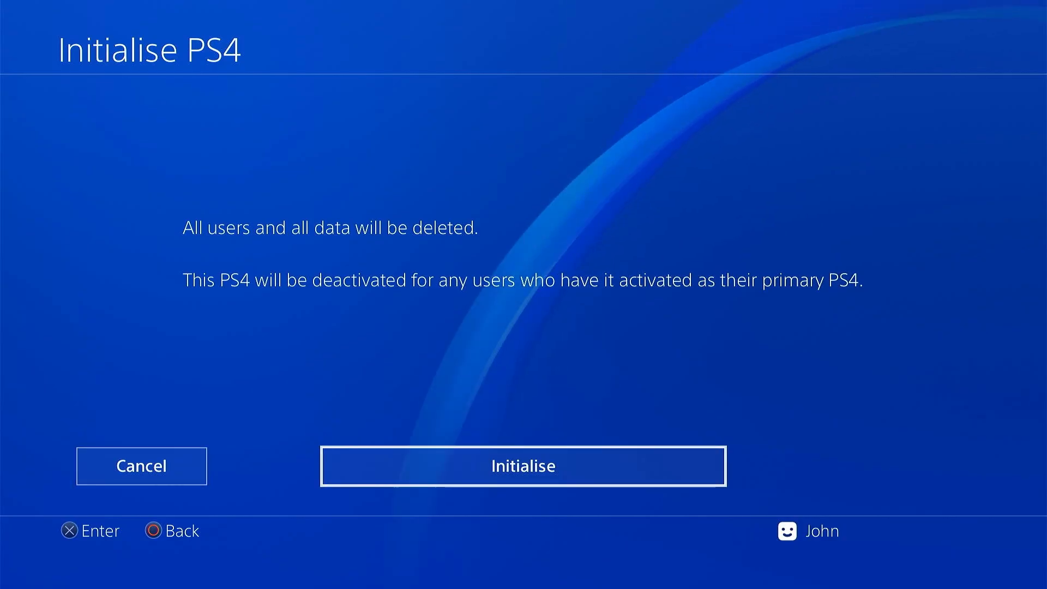
# Step: Confirm the wipe, then set up with English (United Kingdom), default power saving and accepted agreement
pyautogui.click(523, 465)
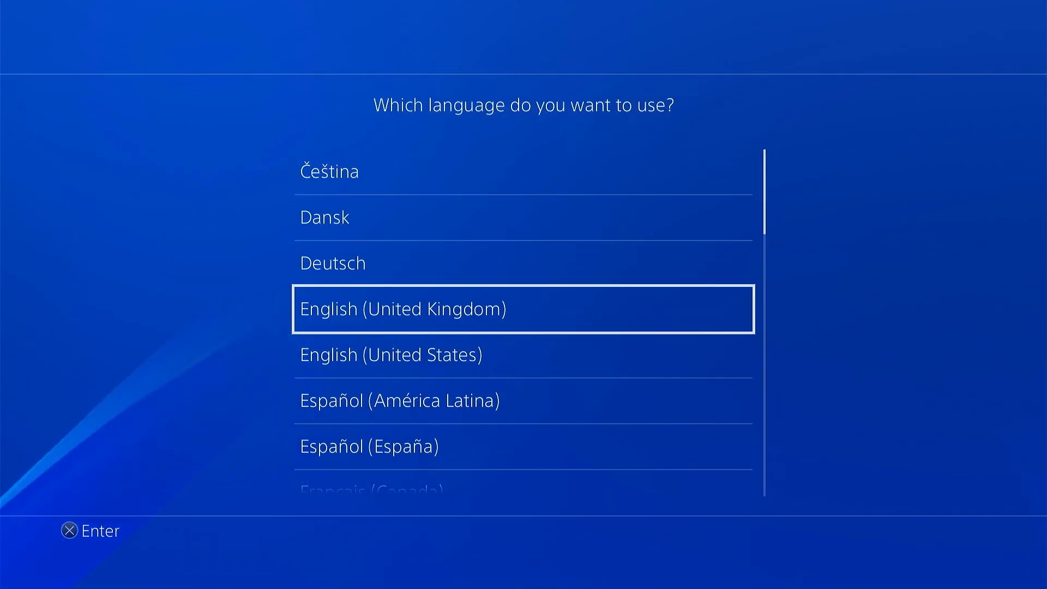
pyautogui.click(523, 308)
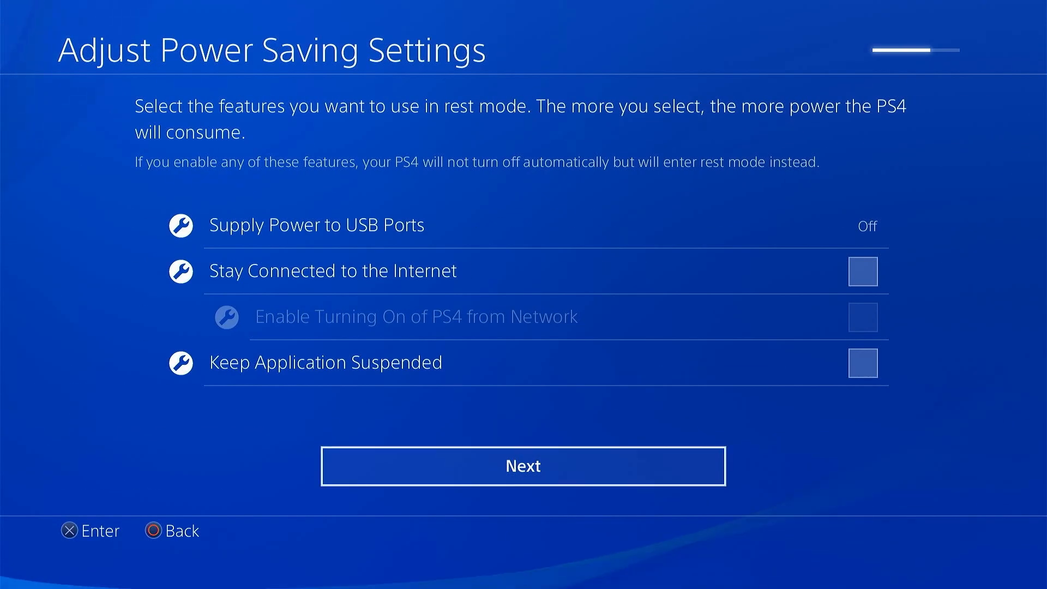
pyautogui.click(523, 465)
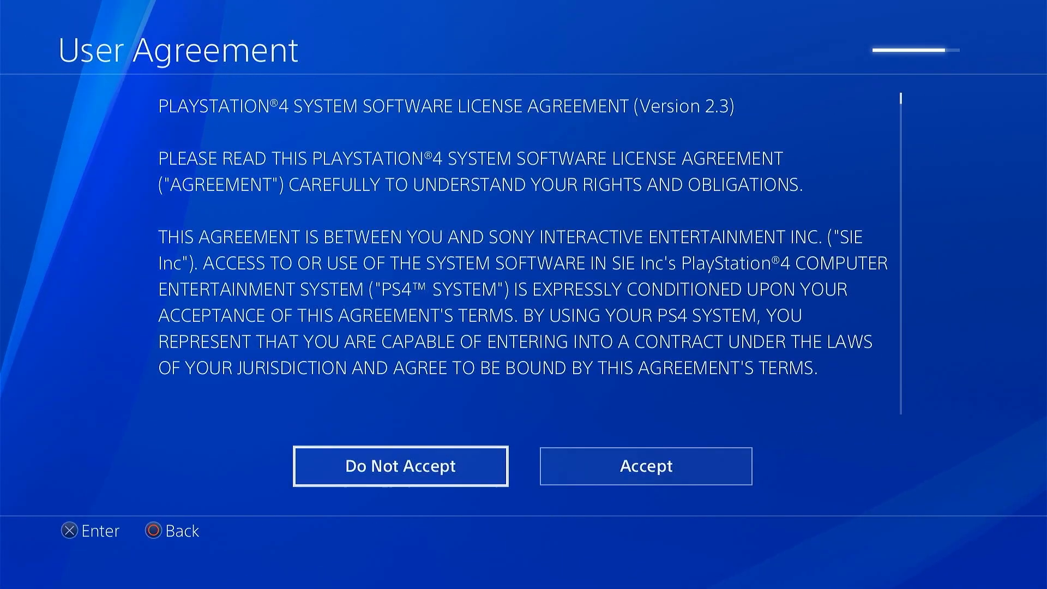
pyautogui.click(644, 465)
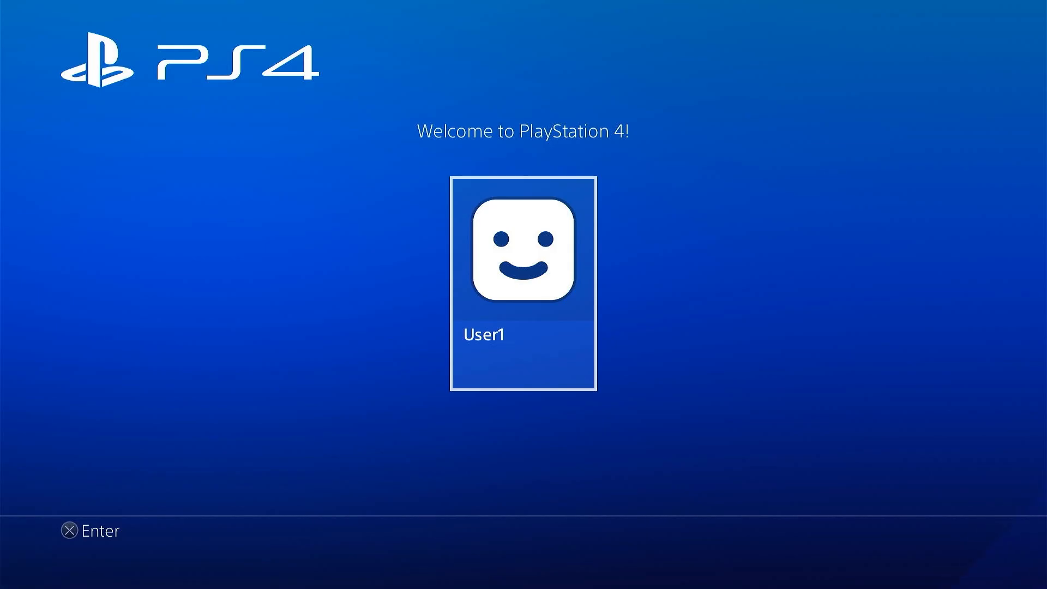
# Step: Log in as the new User1 from the Welcome to PlayStation 4 screen
pyautogui.click(523, 267)
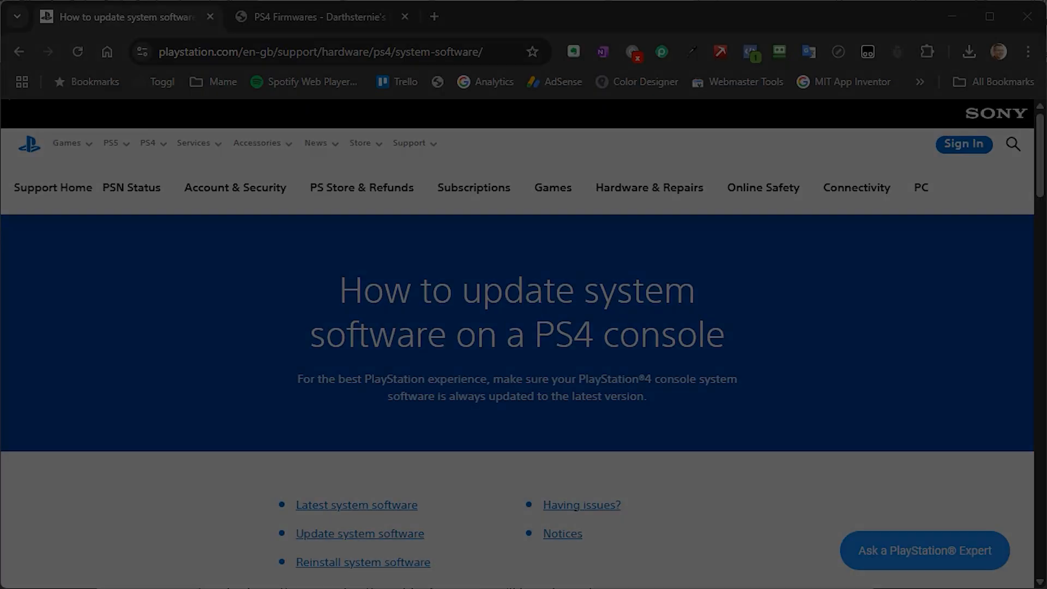
# Step: Expand the 'Update PS4 system software using a PC or Mac' instructions on the support page
pyautogui.click(334, 53)
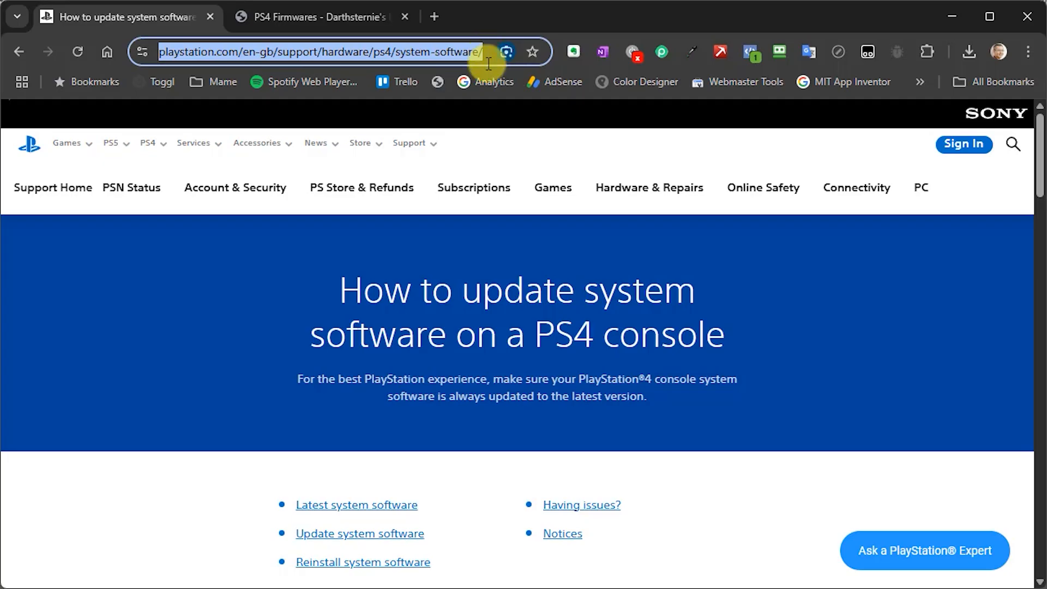
pyautogui.scroll(-3)
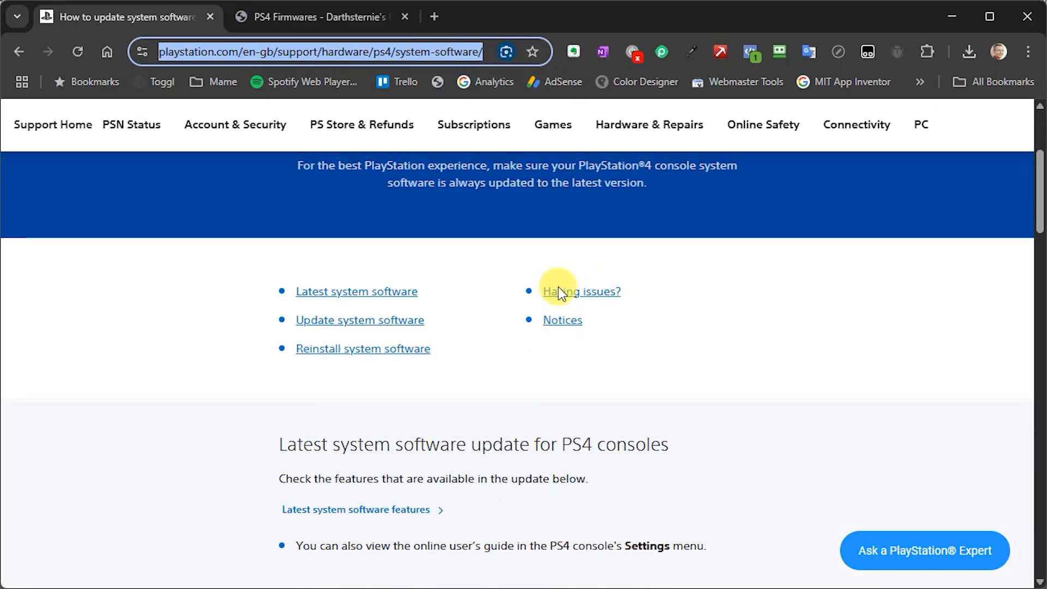
pyautogui.scroll(-3)
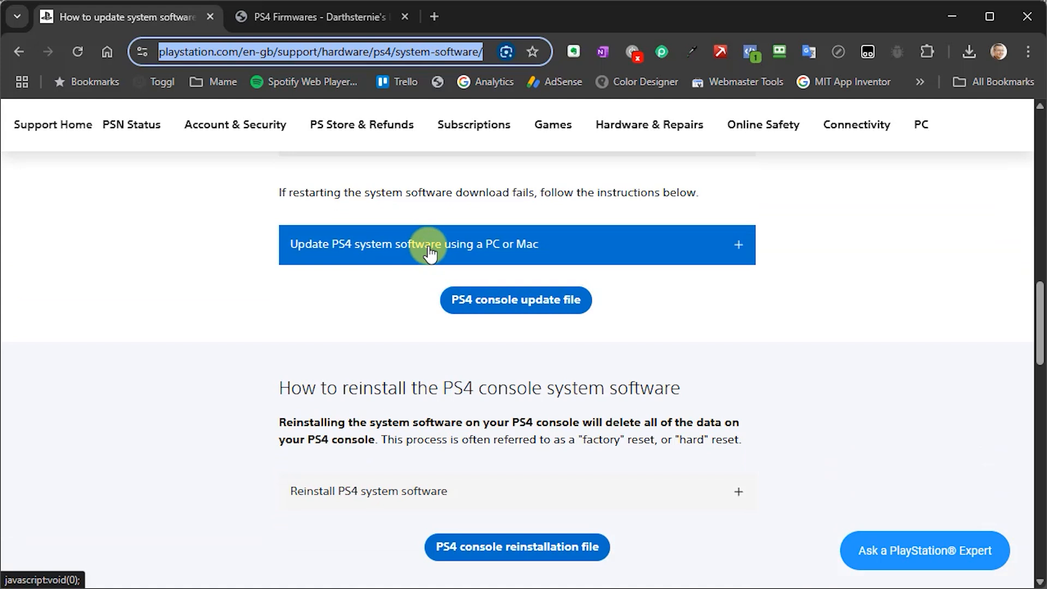
pyautogui.click(414, 244)
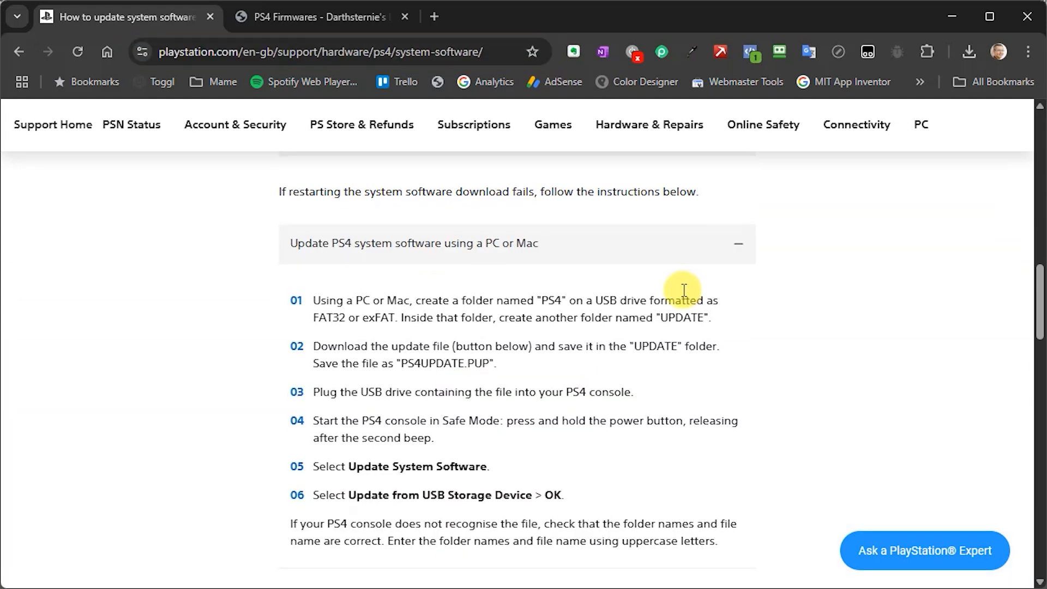
pyautogui.scroll(-3)
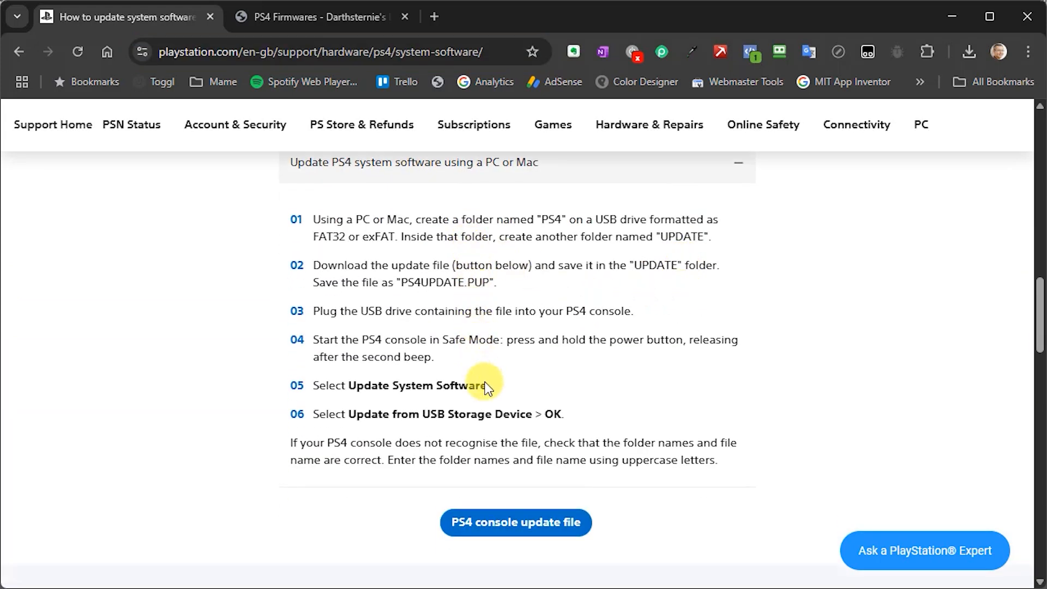
pyautogui.moveTo(673, 479)
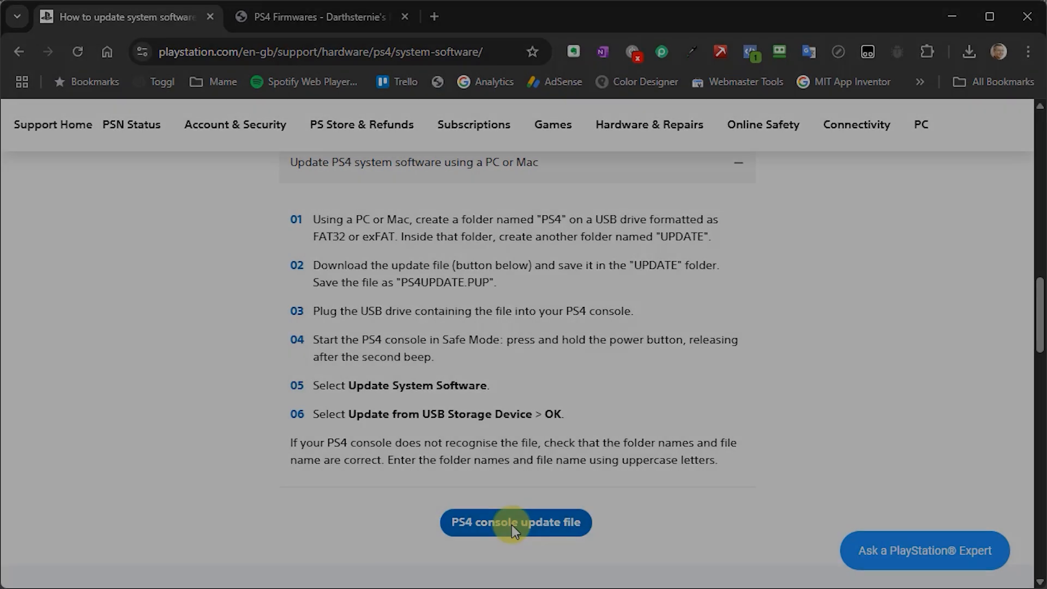
# Step: Select PS4UPDATE.PUP in the UPDATE folder and go back up to the PS4 folder on L:
pyautogui.click(515, 522)
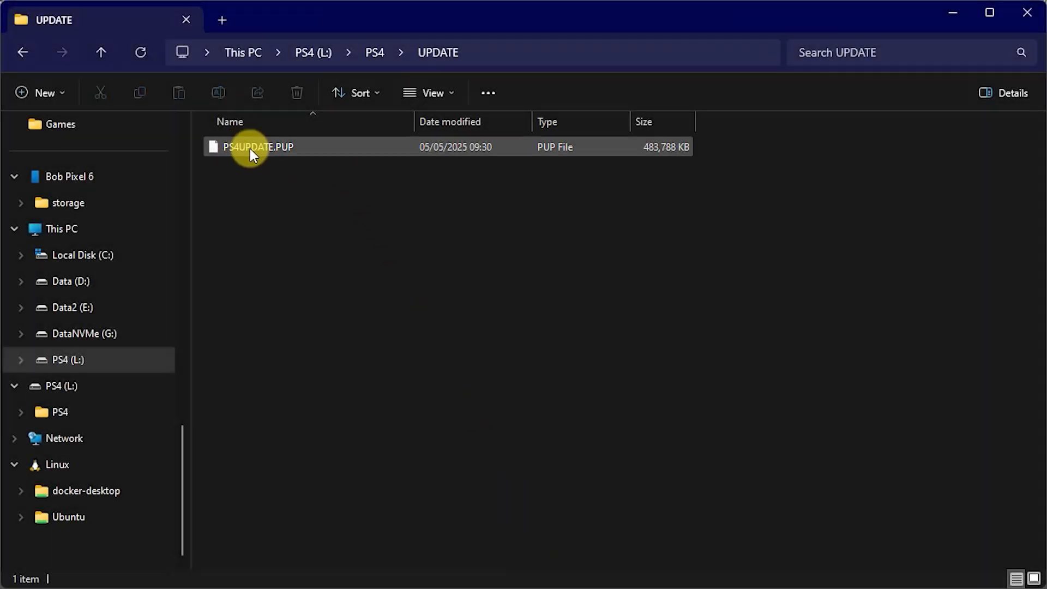
pyautogui.moveTo(259, 148)
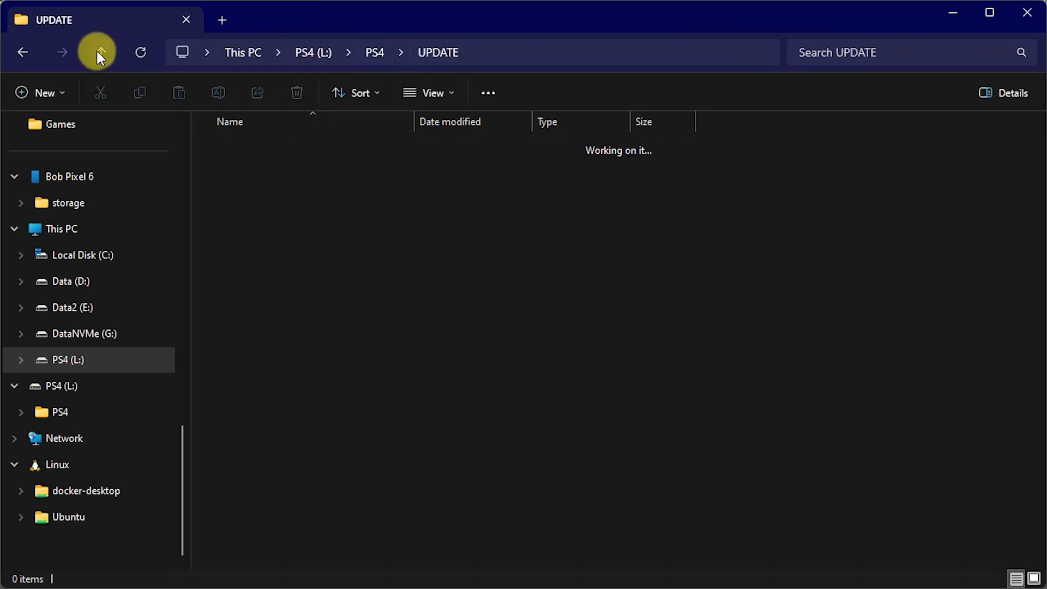
pyautogui.click(22, 52)
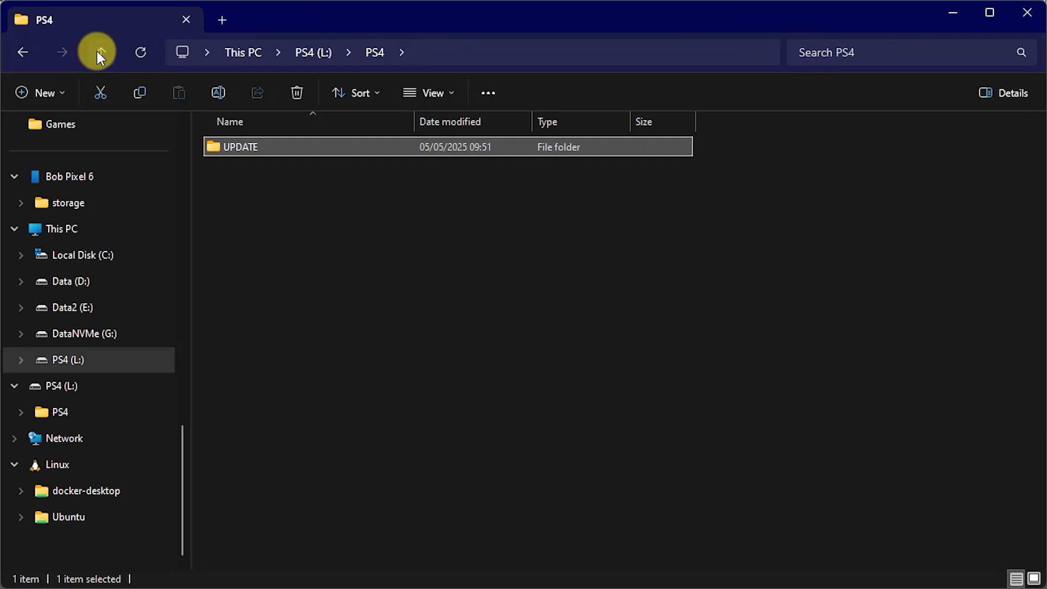
pyautogui.click(100, 53)
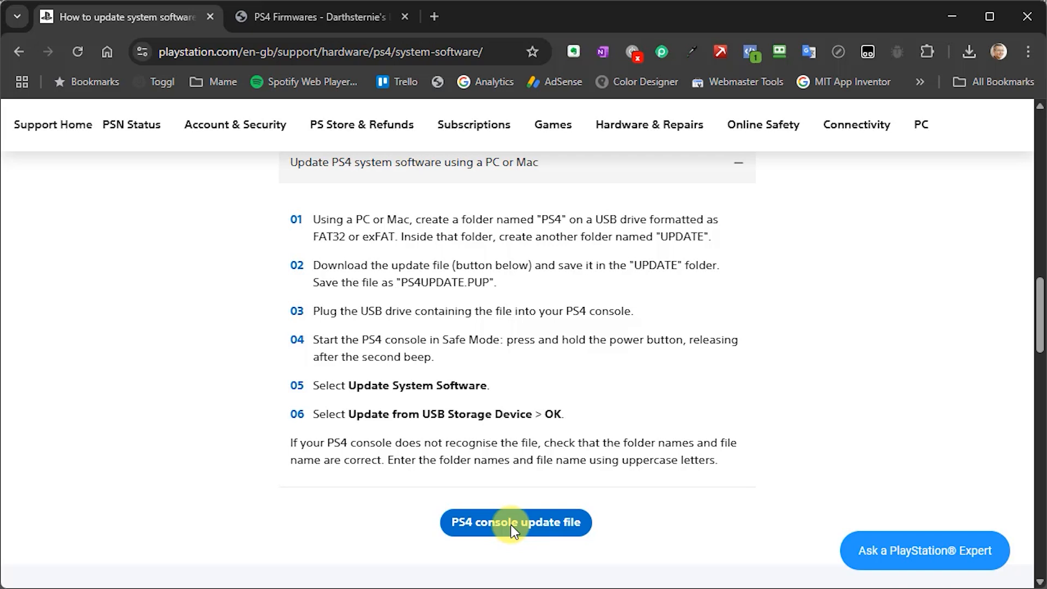
pyautogui.moveTo(607, 503)
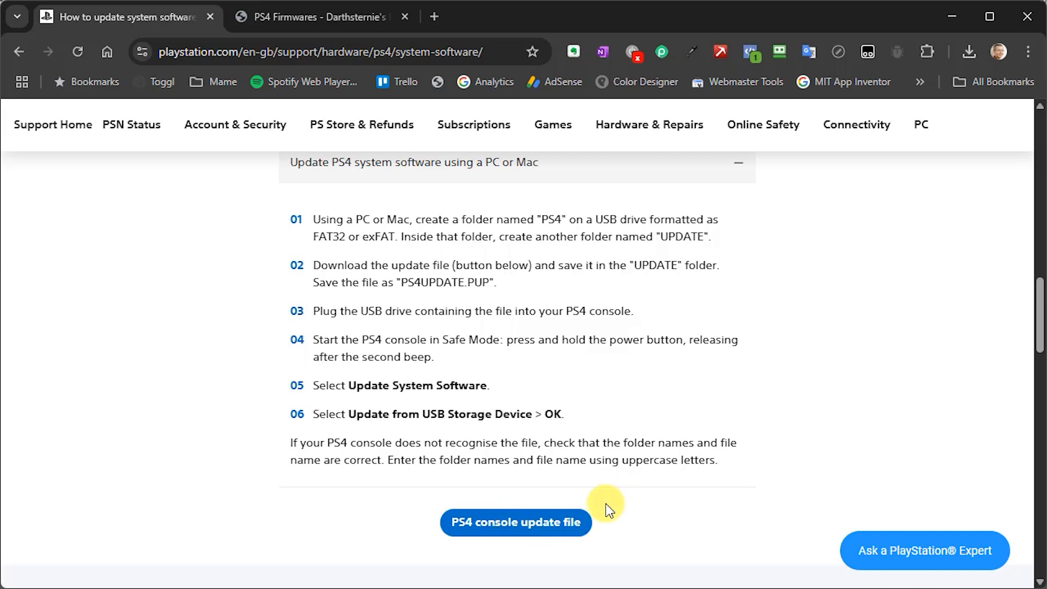
pyautogui.moveTo(687, 516)
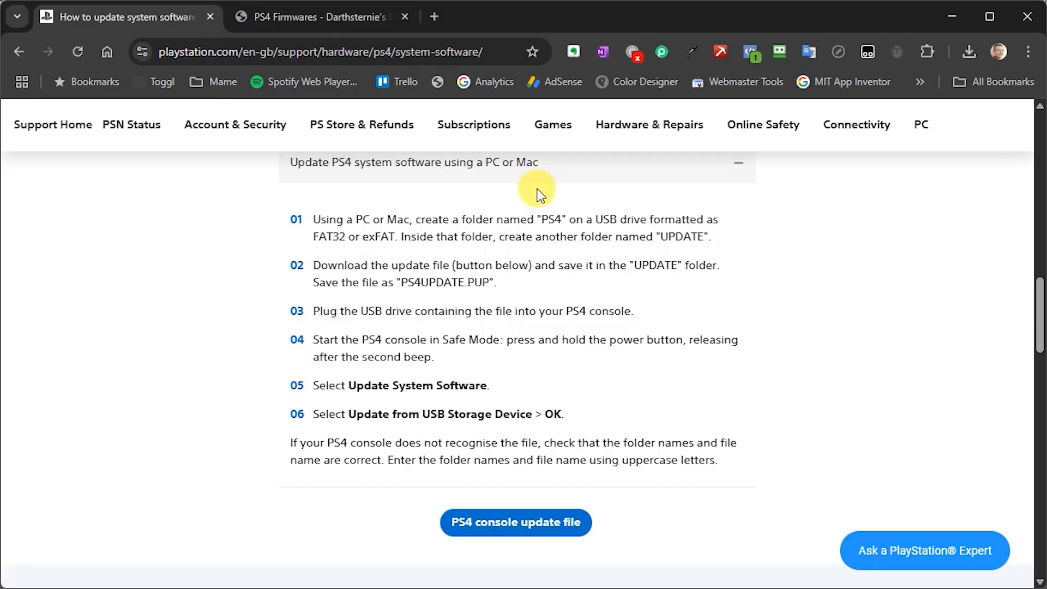
pyautogui.moveTo(411, 93)
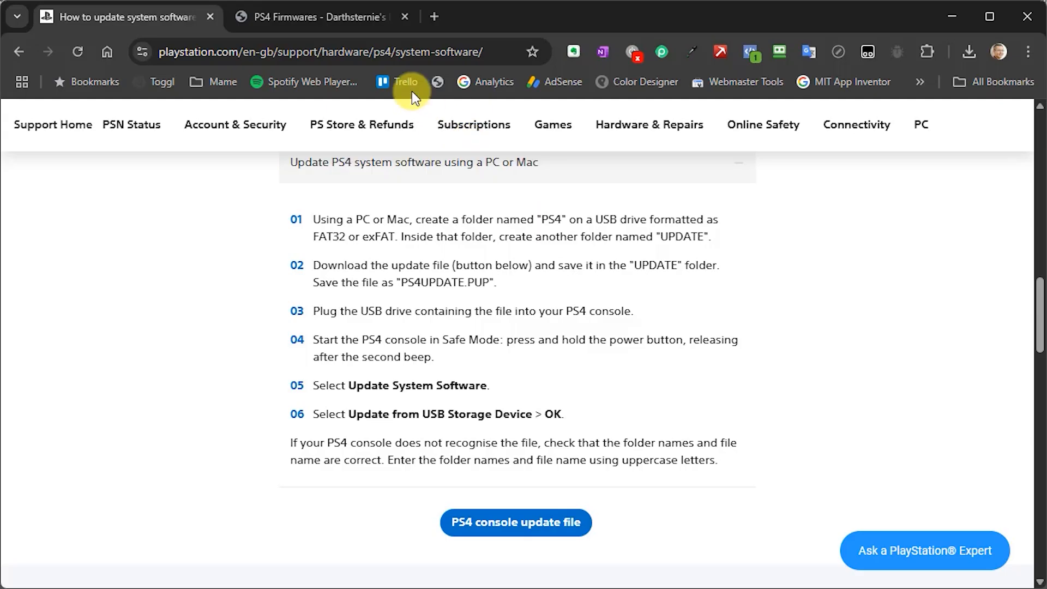
# Step: Switch to the PS4 Firmwares archive page and browse the Official Firmwares table
pyautogui.click(314, 17)
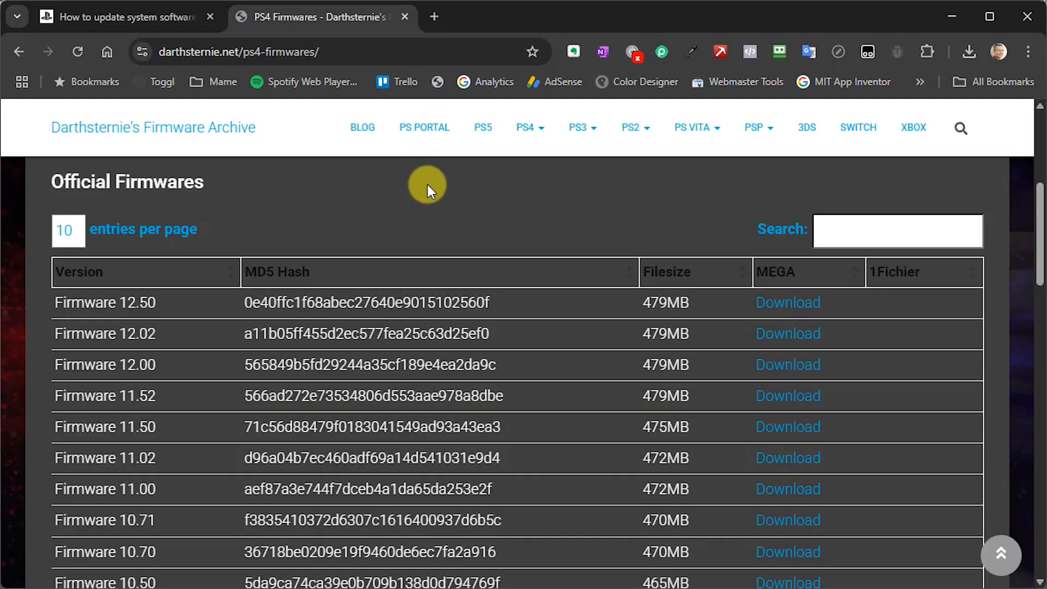
pyautogui.moveTo(393, 239)
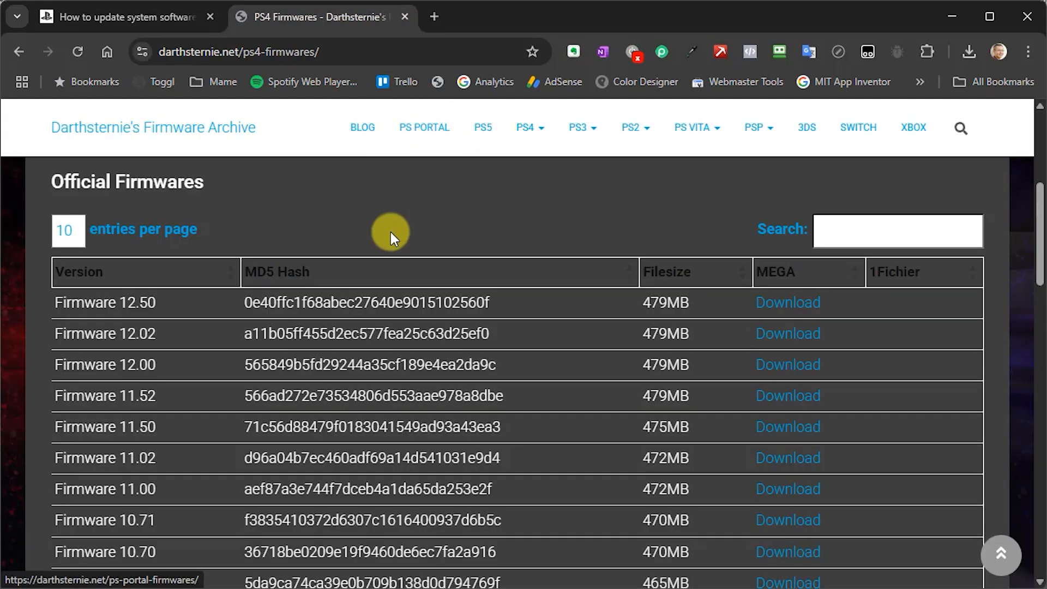
pyautogui.scroll(3)
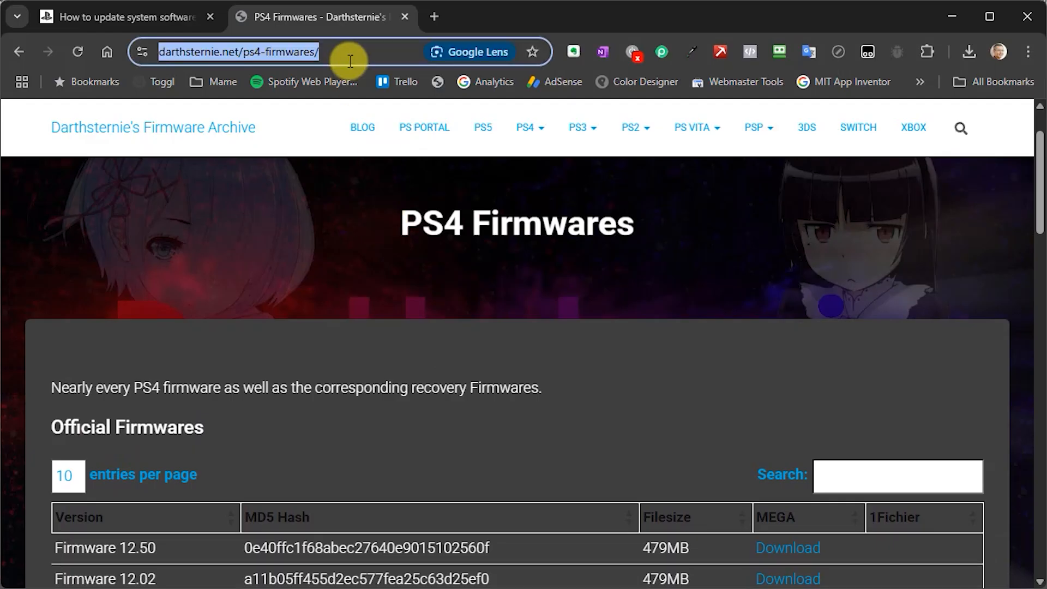
pyautogui.scroll(-3)
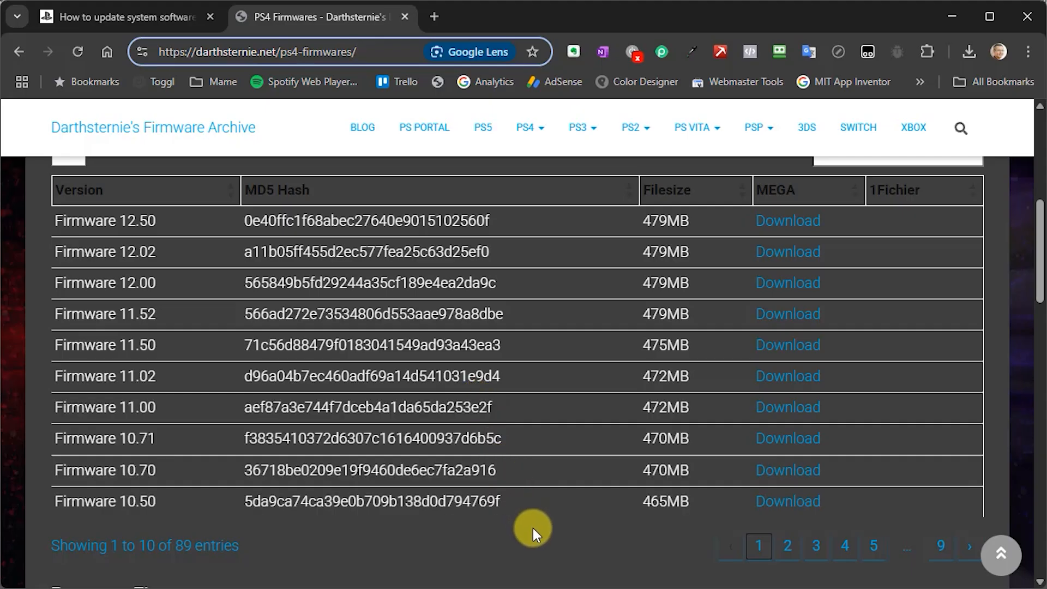
pyautogui.moveTo(176, 371)
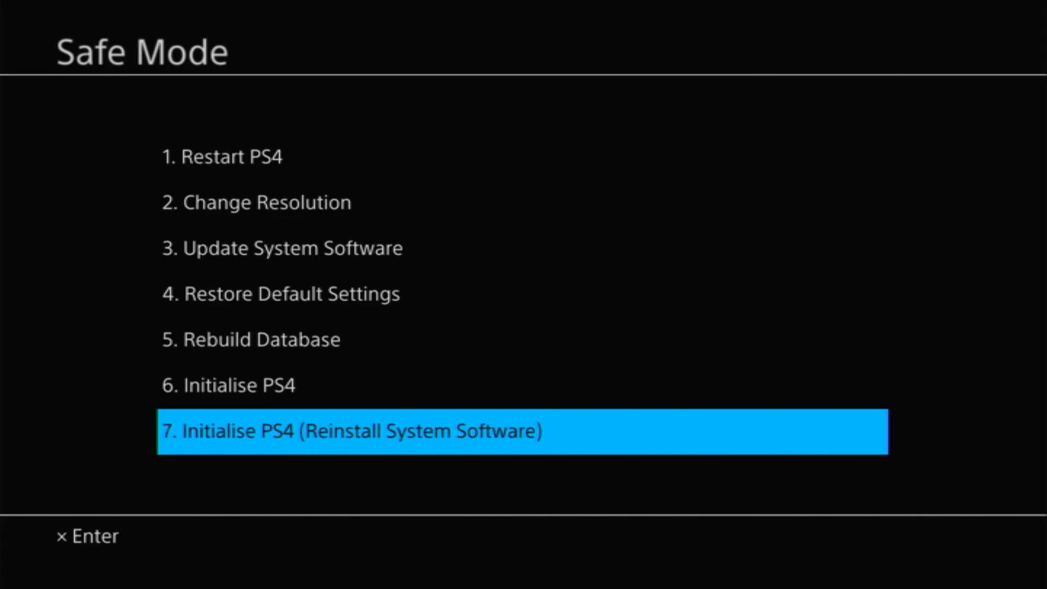
# Step: Choose 6. Initialise PS4 in Safe Mode and confirm deleting all users and data
pyautogui.press('Up')
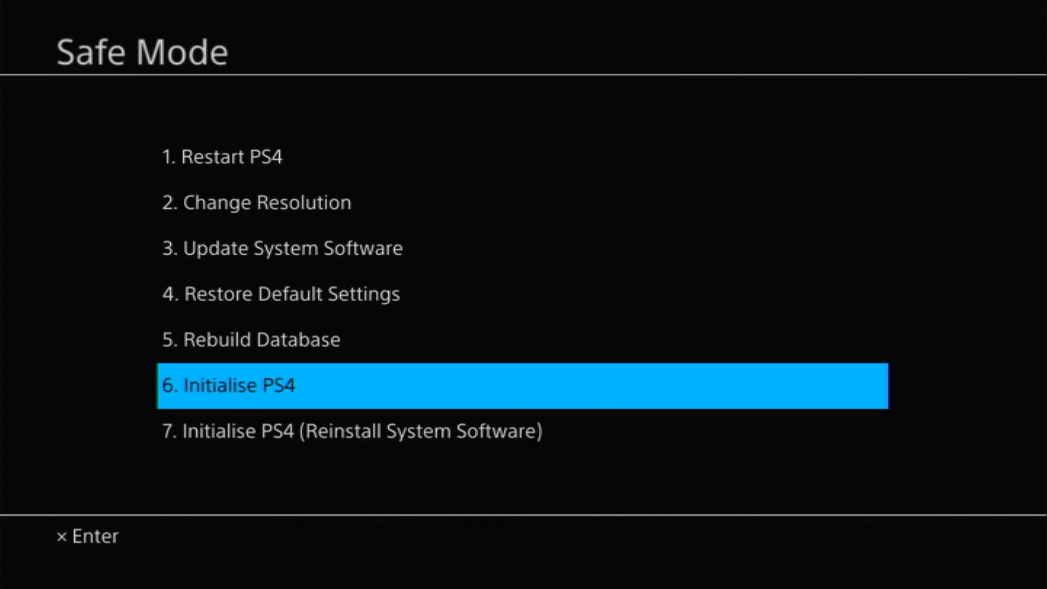
pyautogui.click(230, 386)
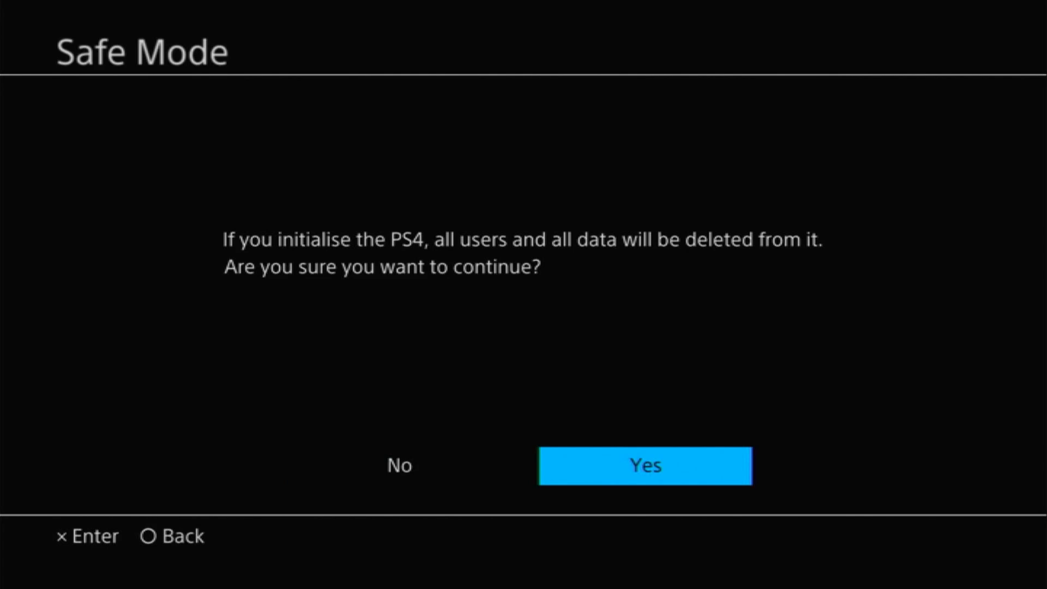
pyautogui.click(644, 465)
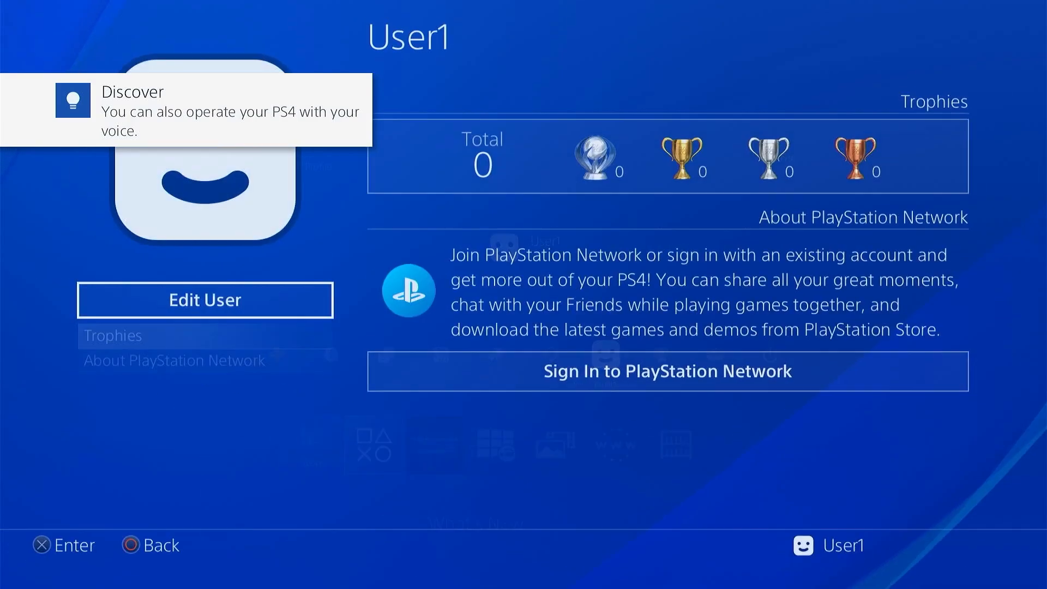
# Step: In Edit User, change the User1 name to Bob on the on-screen keyboard
pyautogui.click(205, 300)
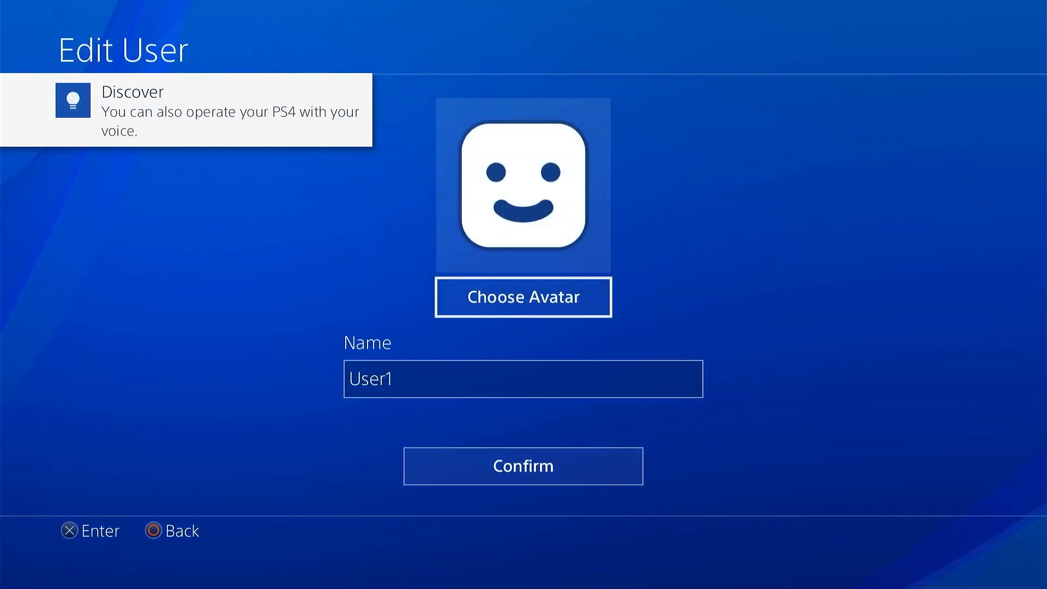
pyautogui.click(524, 378)
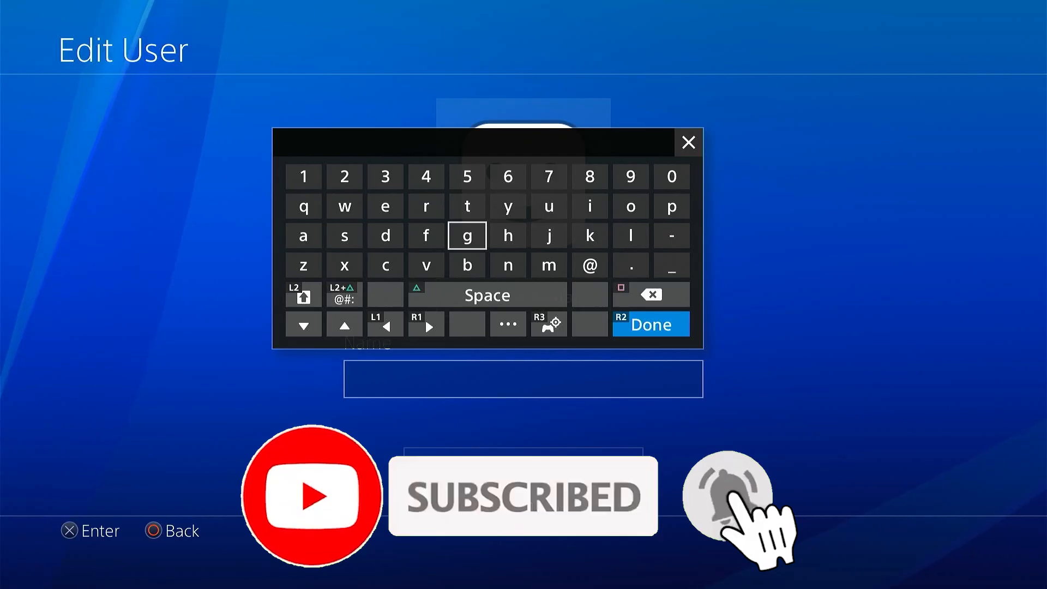
pyautogui.write('Bo')
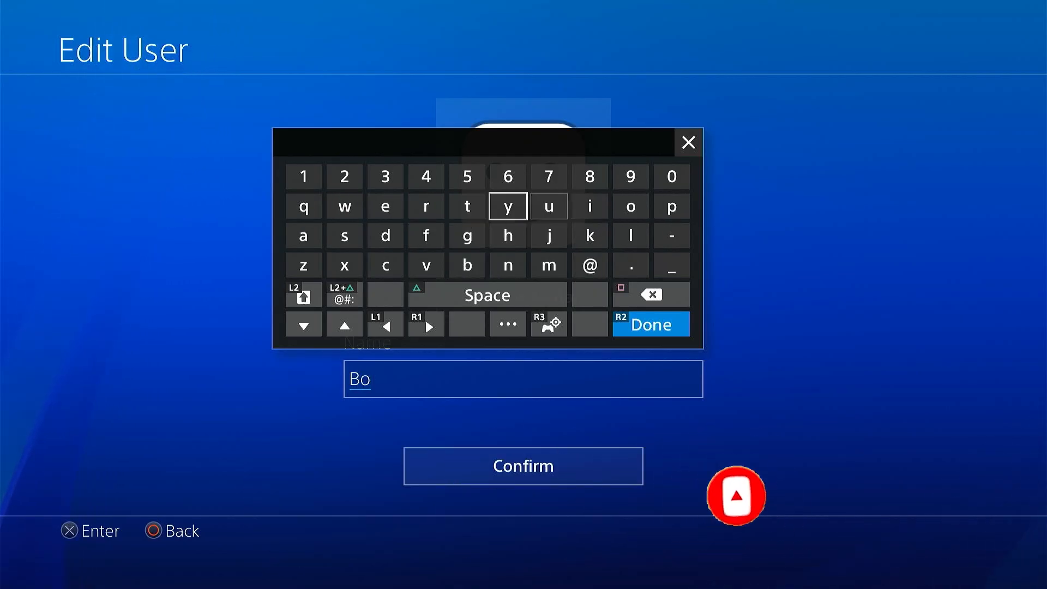
pyautogui.click(649, 324)
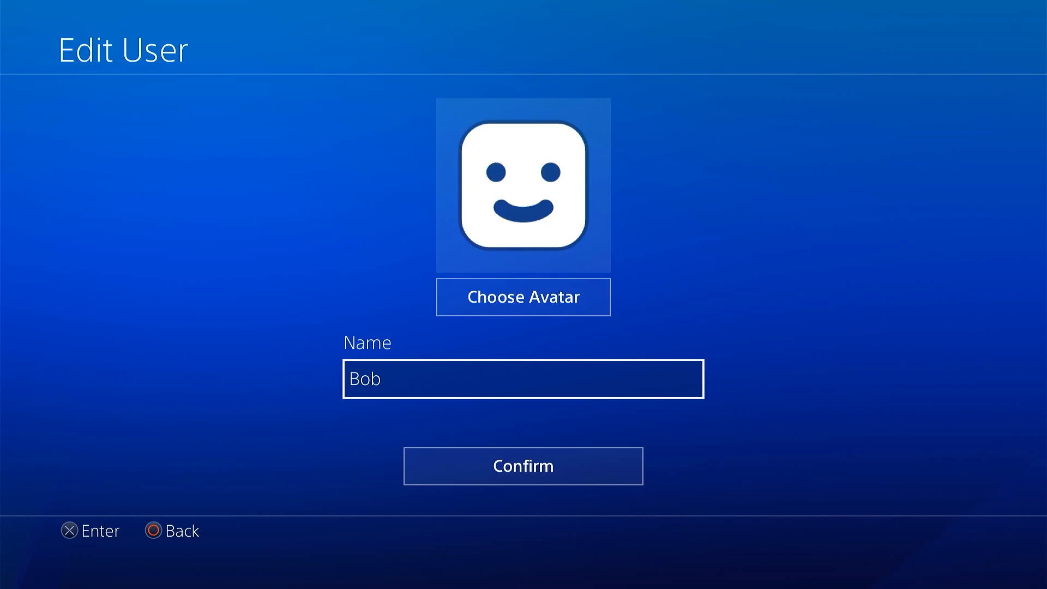